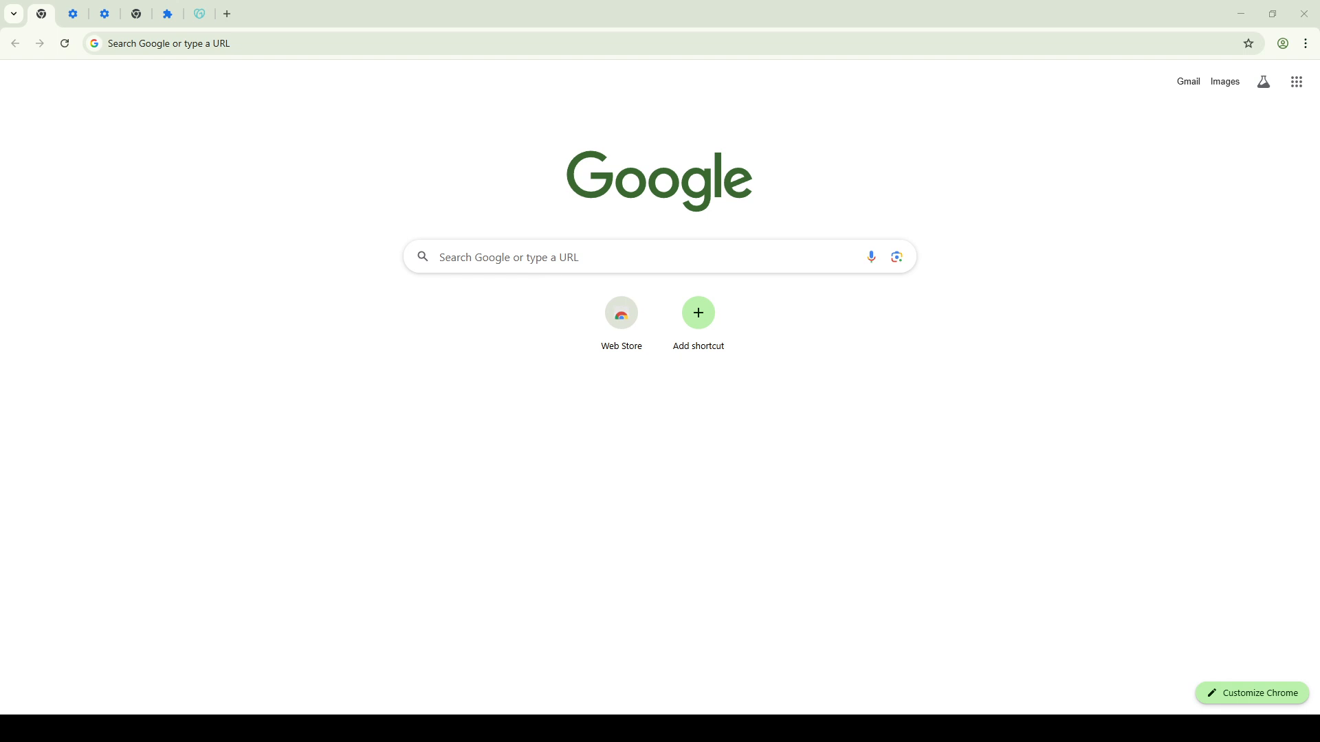
{"action": "mouse_move", "coordinate": [70, 113]}
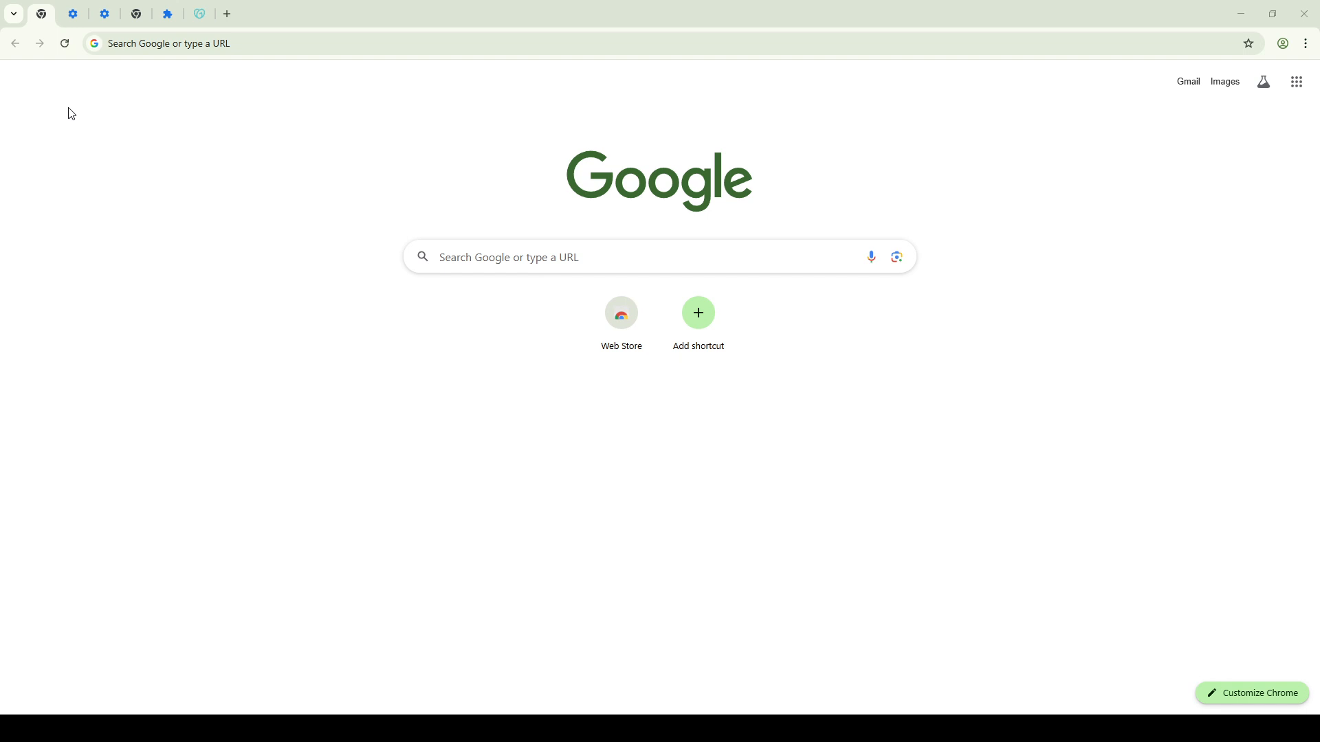
{"action": "mouse_move", "coordinate": [77, 30]}
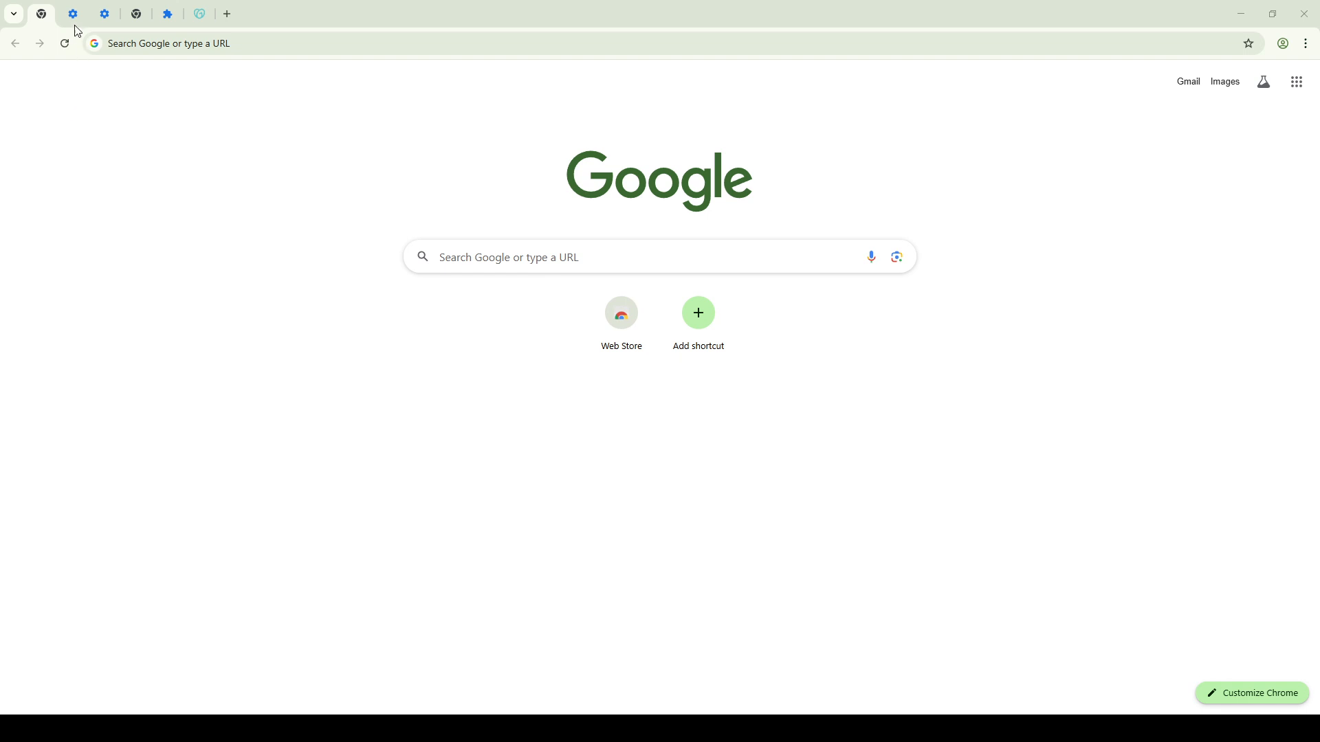
Switch to the chrome://settings/content/javascript tab showing 'Sites can use JavaScript' selected
{"action": "left_click", "coordinate": [71, 14]}
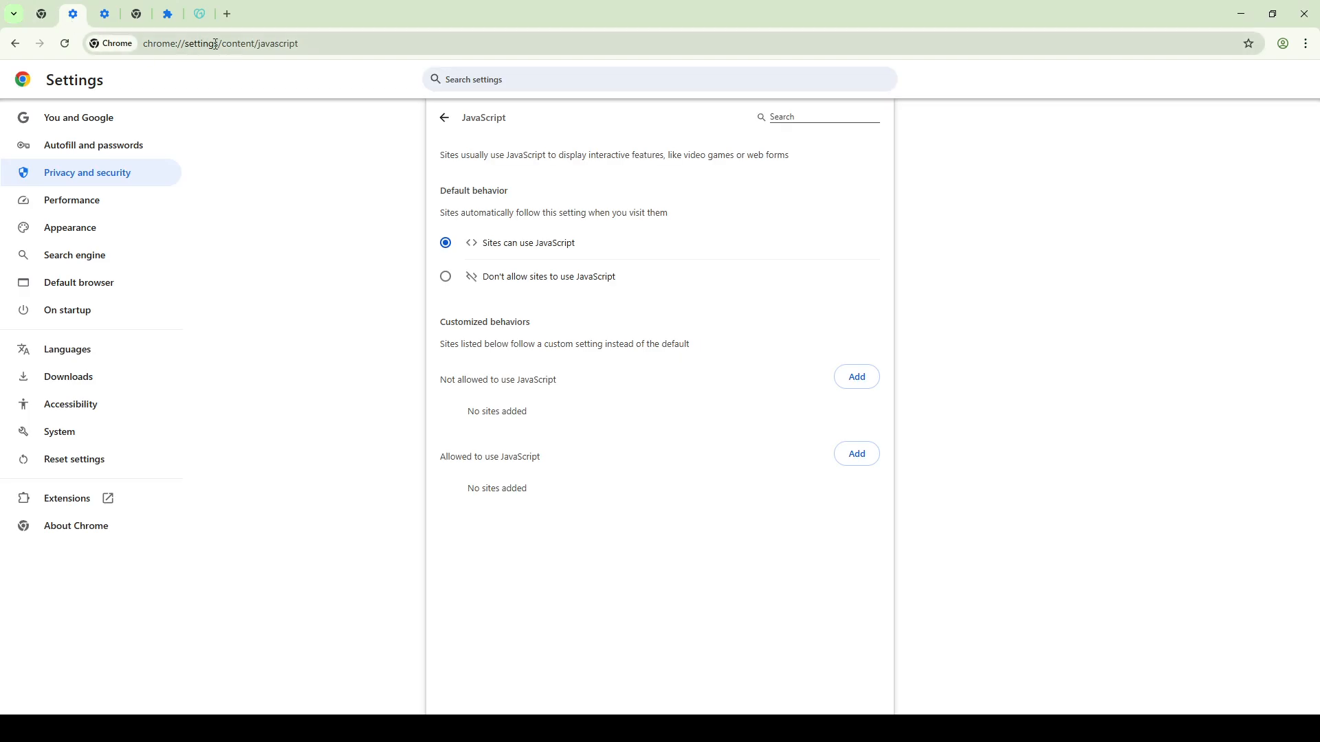
{"action": "mouse_move", "coordinate": [641, 251]}
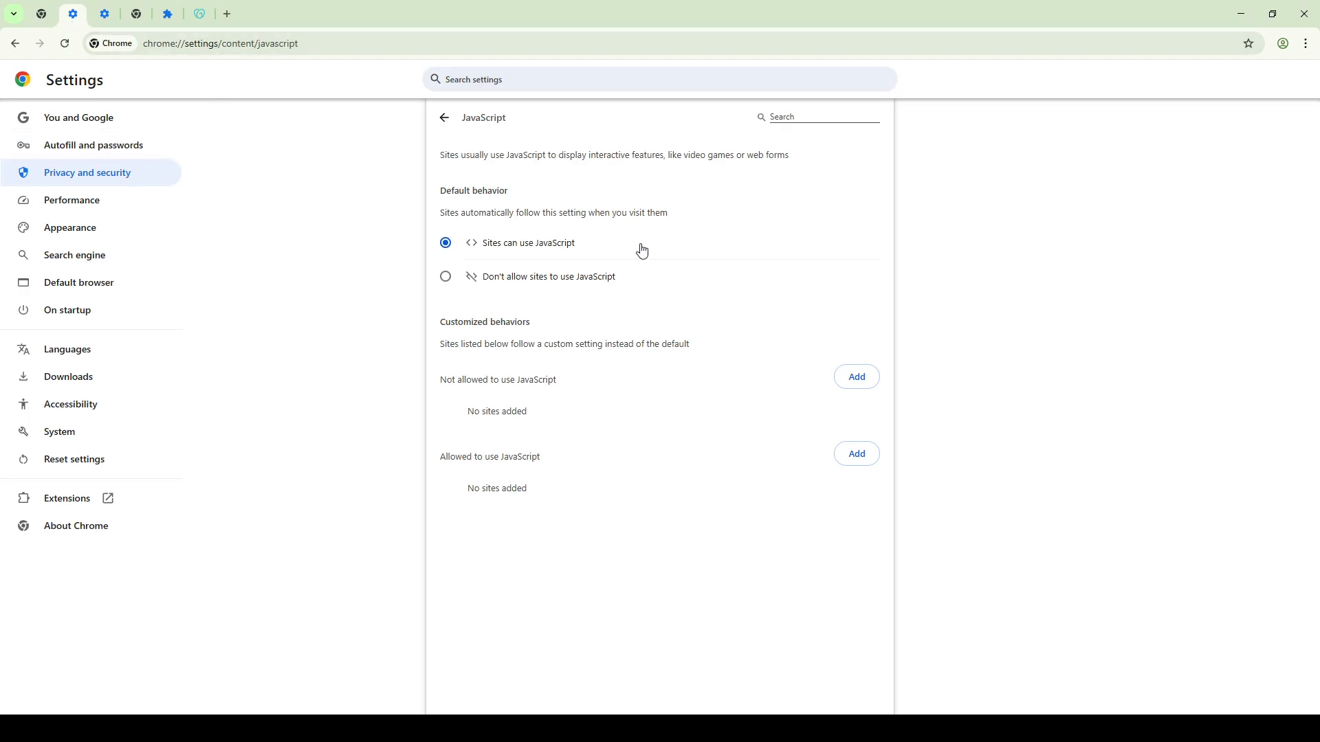
{"action": "mouse_move", "coordinate": [486, 156]}
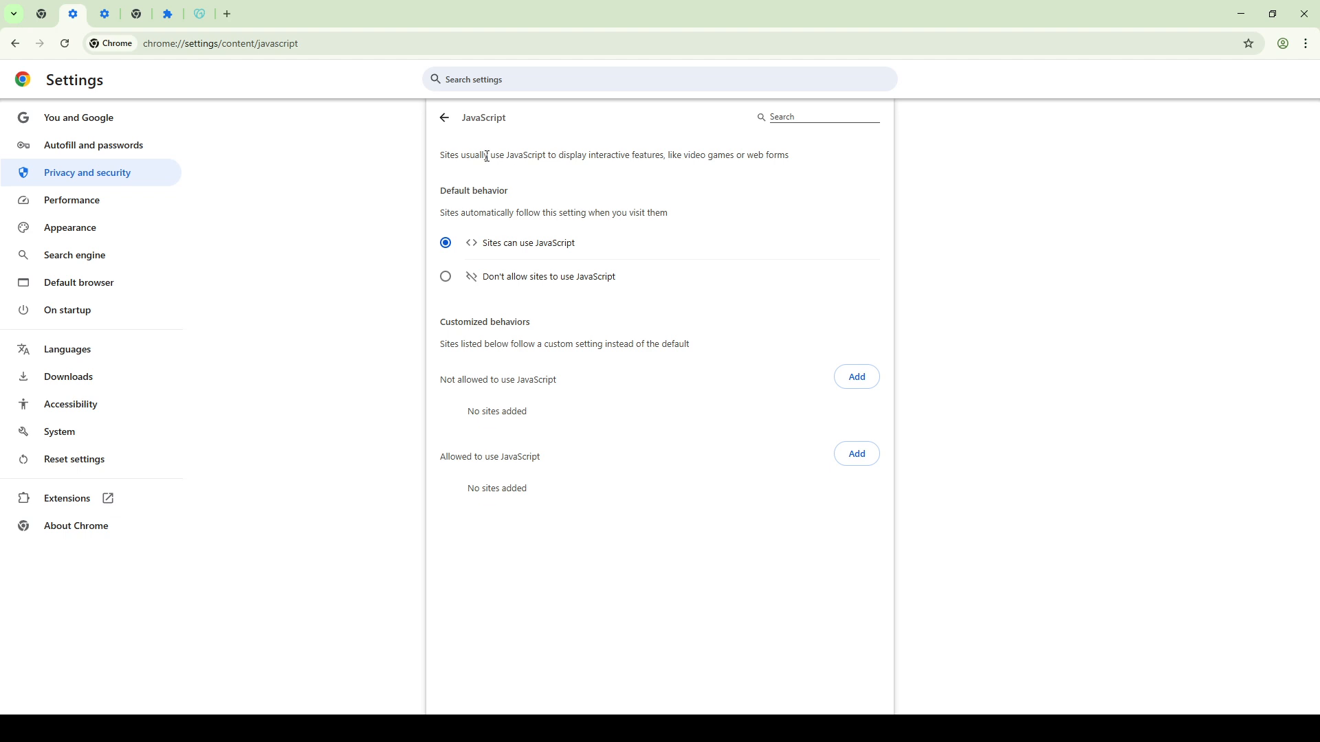
{"action": "mouse_move", "coordinate": [506, 248]}
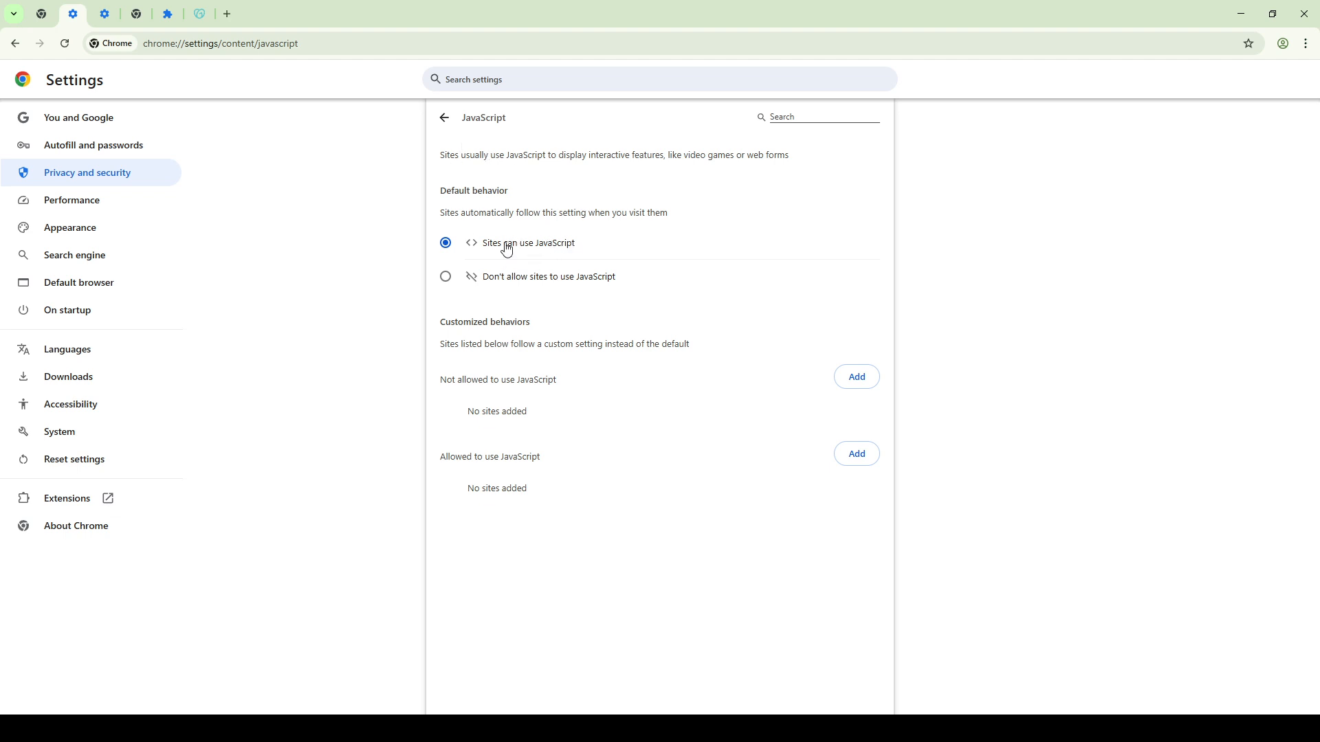
{"action": "mouse_move", "coordinate": [486, 154]}
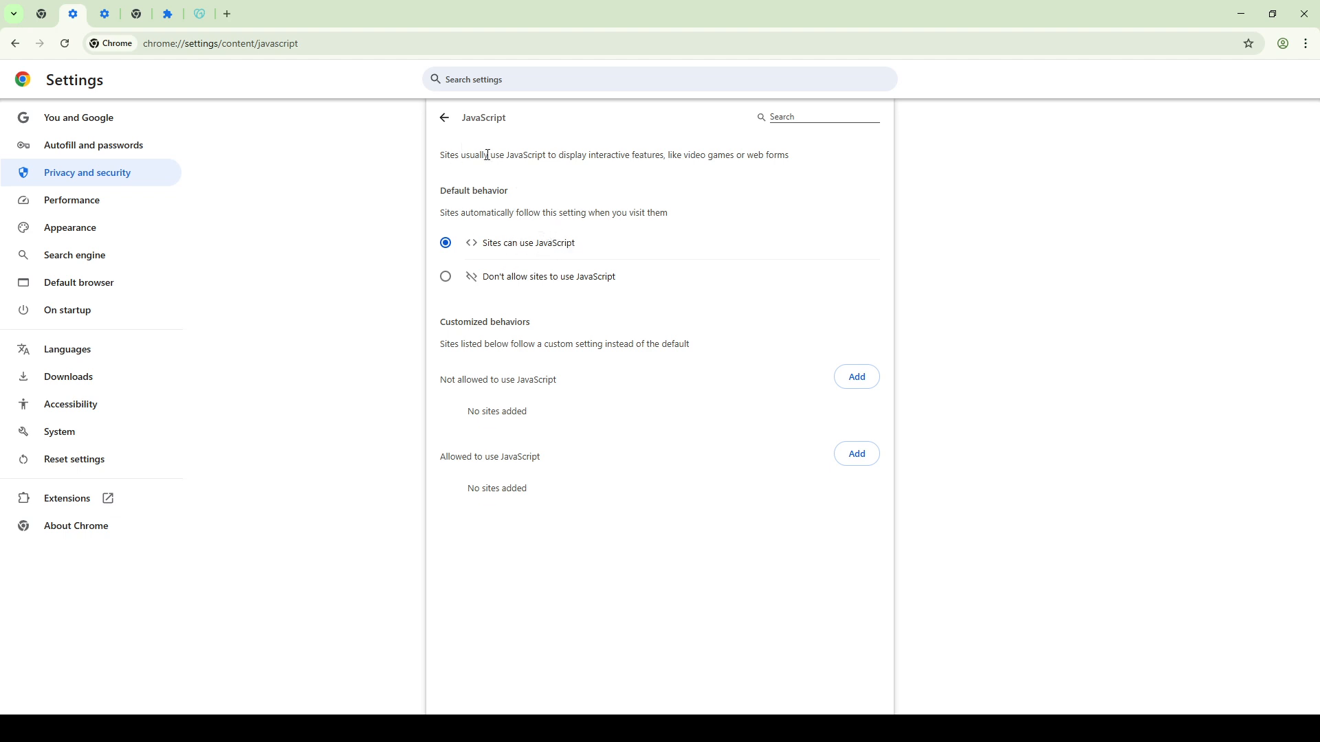
{"action": "mouse_move", "coordinate": [487, 154]}
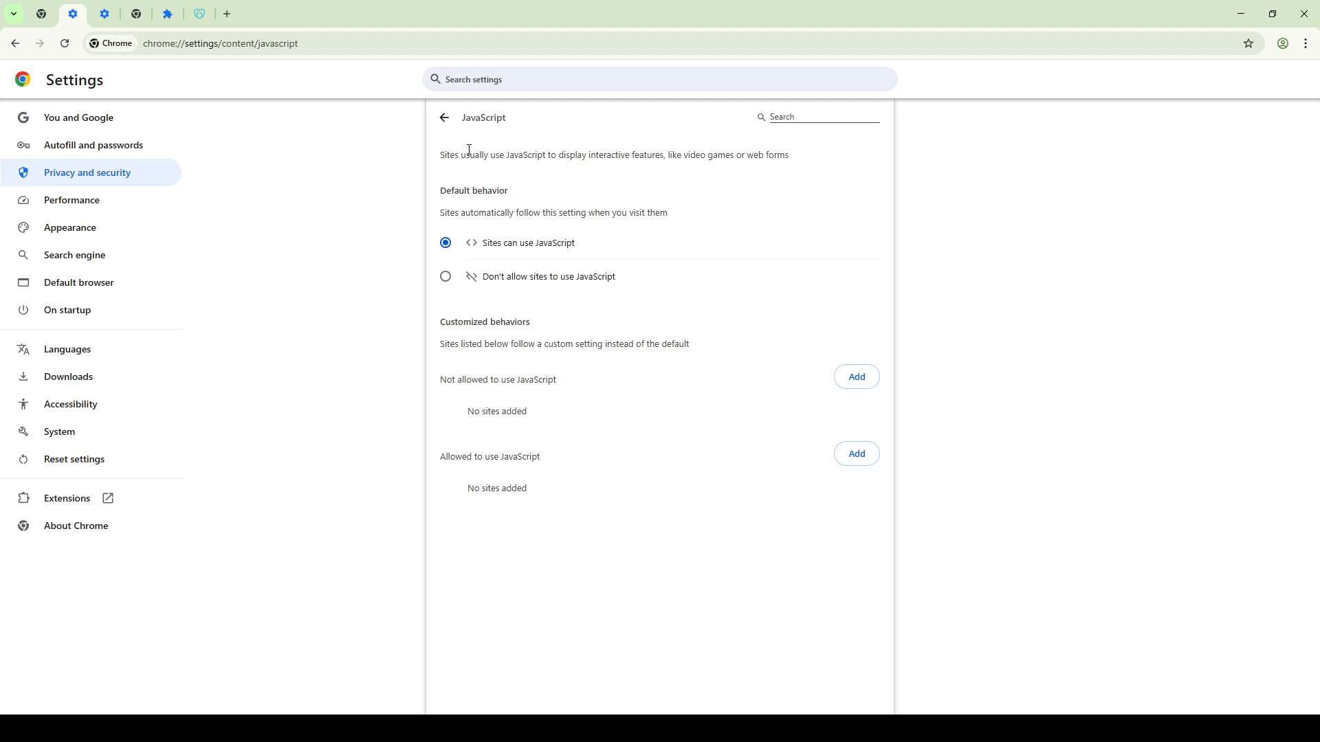
{"action": "mouse_move", "coordinate": [104, 14]}
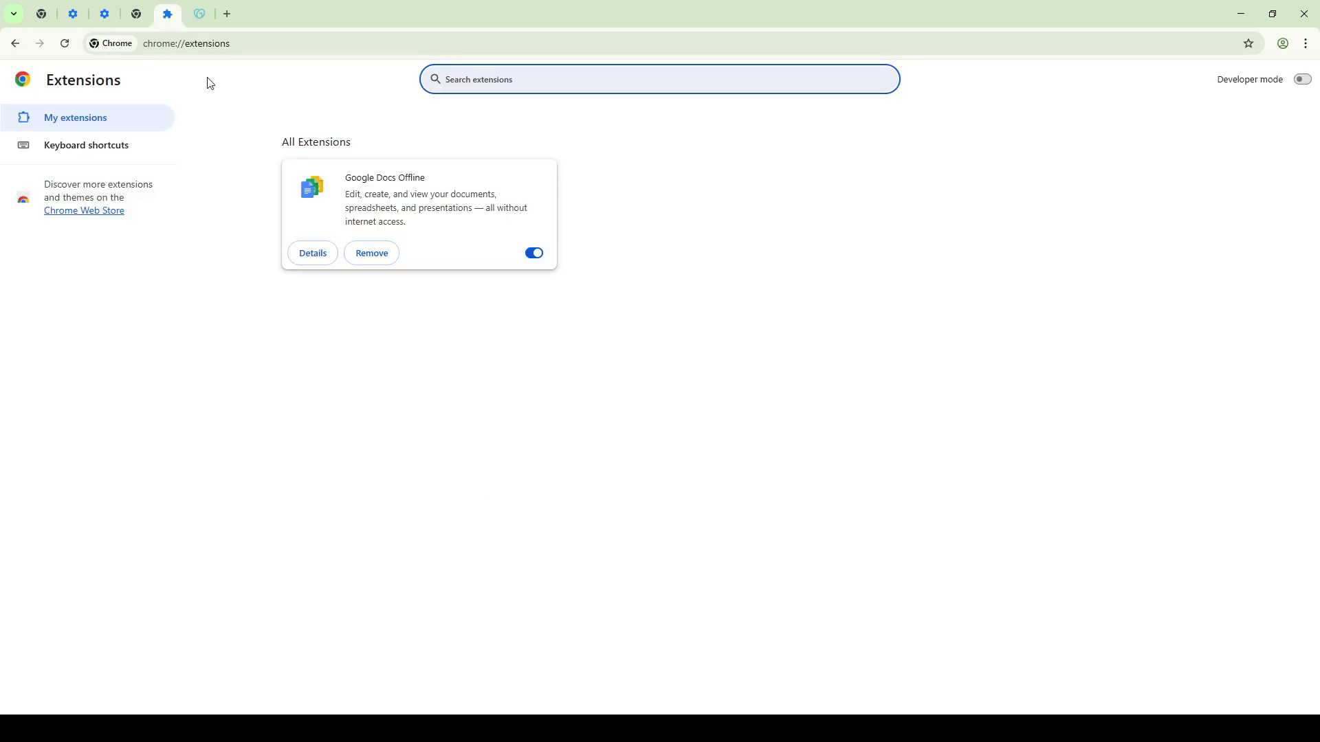
{"action": "mouse_move", "coordinate": [427, 291]}
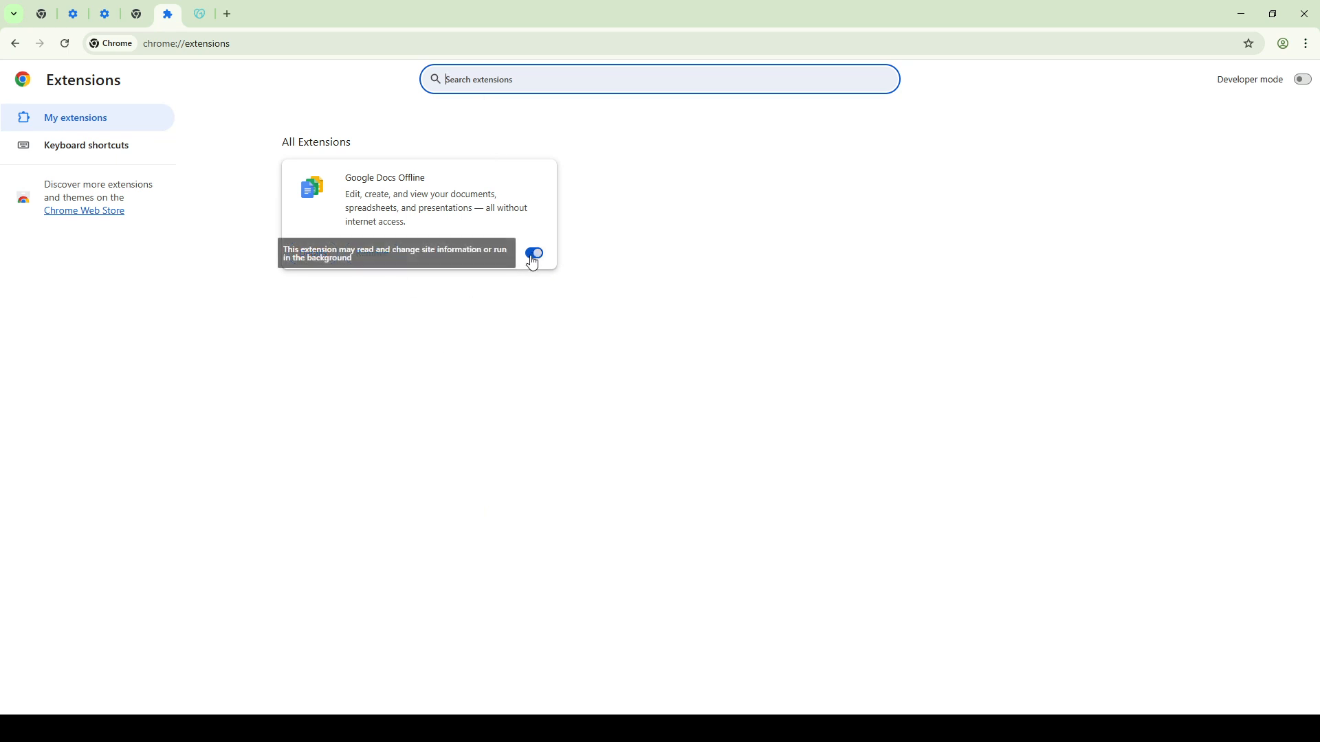
{"action": "mouse_move", "coordinate": [528, 267]}
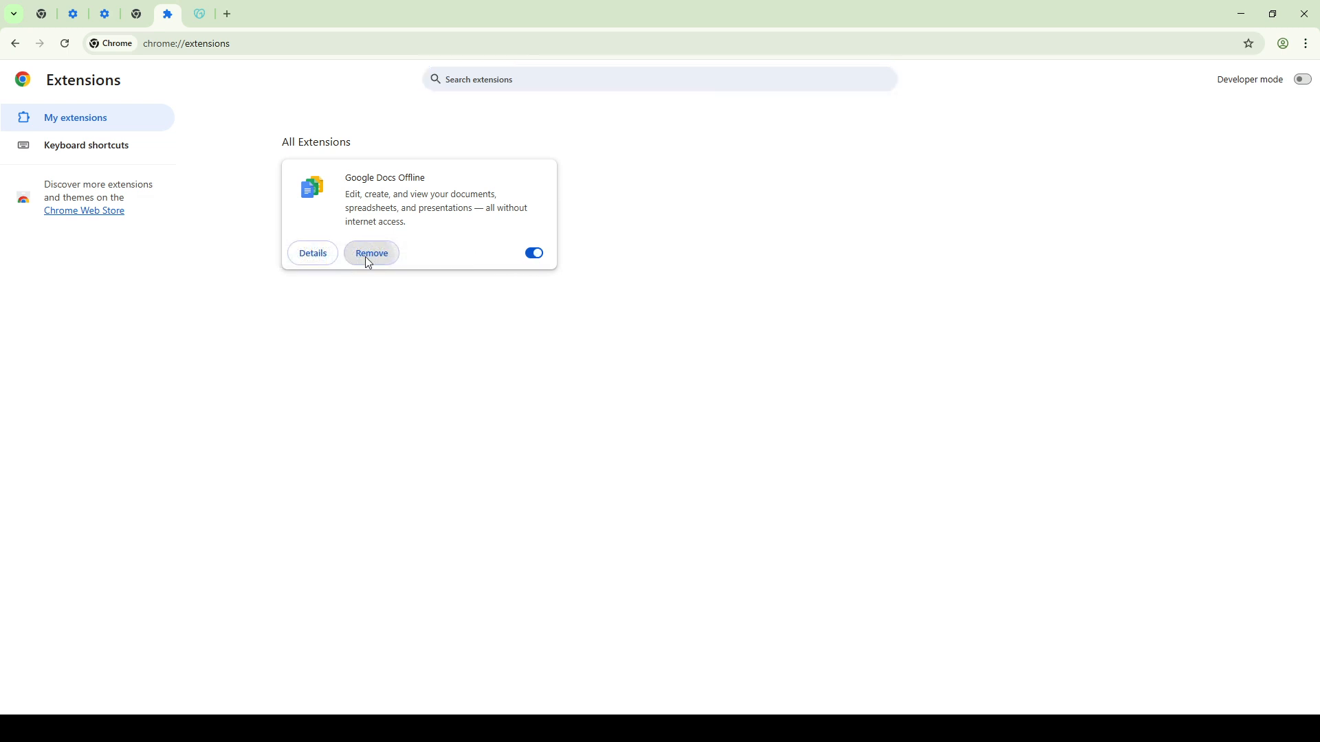
Remove the Google Docs Offline extension from chrome://extensions and confirm the removal
{"action": "left_click", "coordinate": [371, 252]}
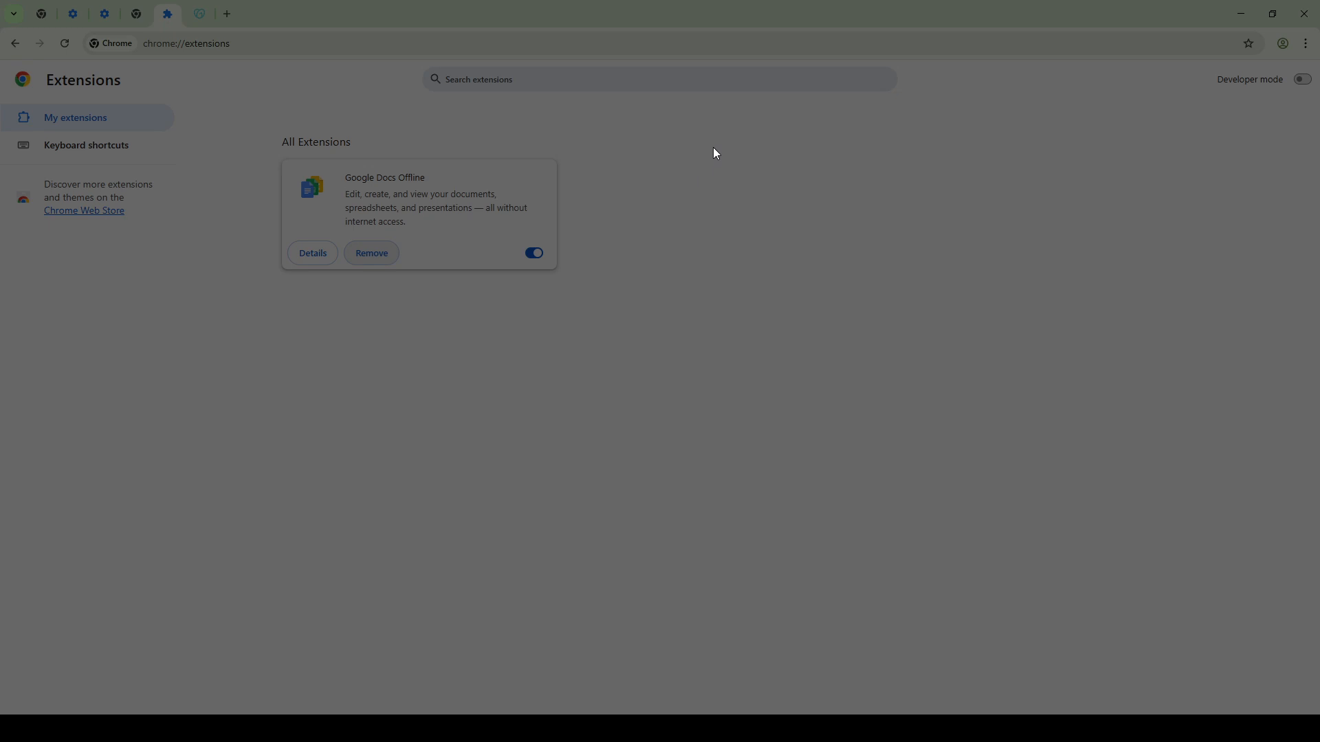
{"action": "left_click", "coordinate": [370, 252]}
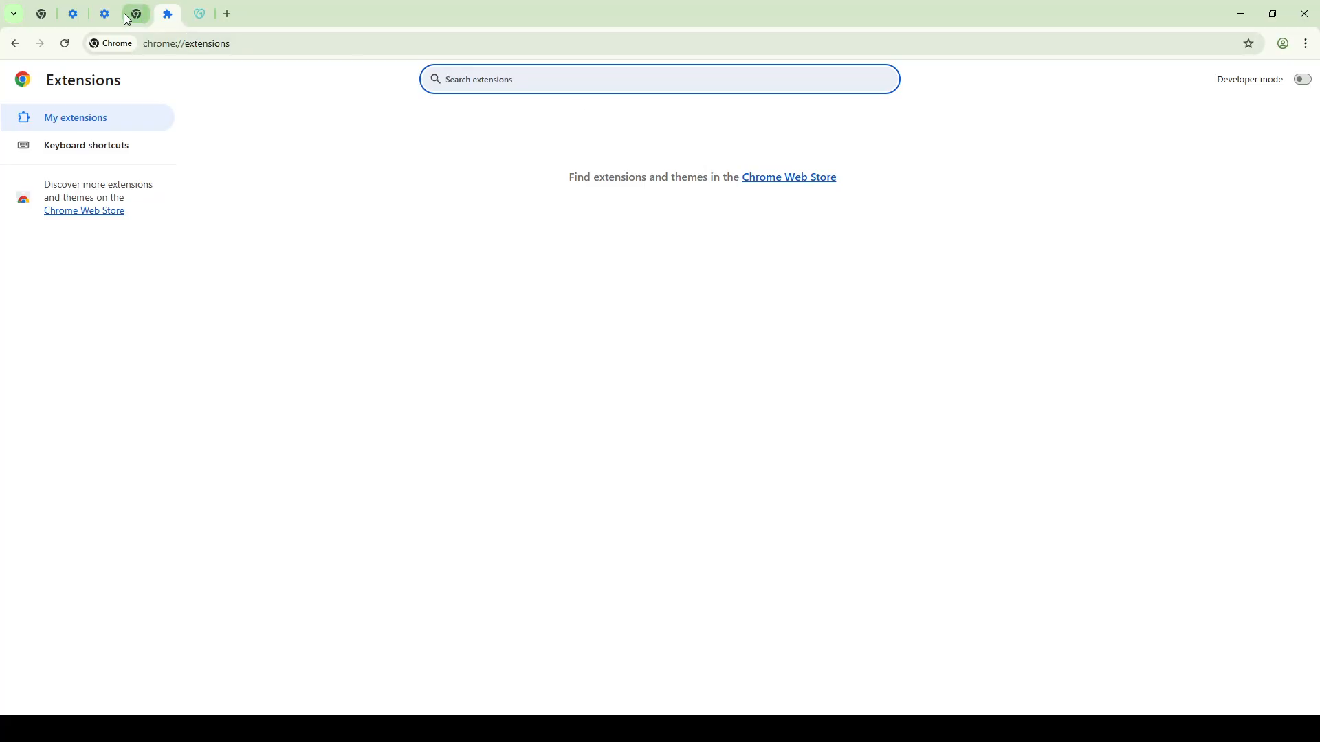
Delete last hour's history, cookies and site data, and cached files
{"action": "left_click", "coordinate": [72, 13]}
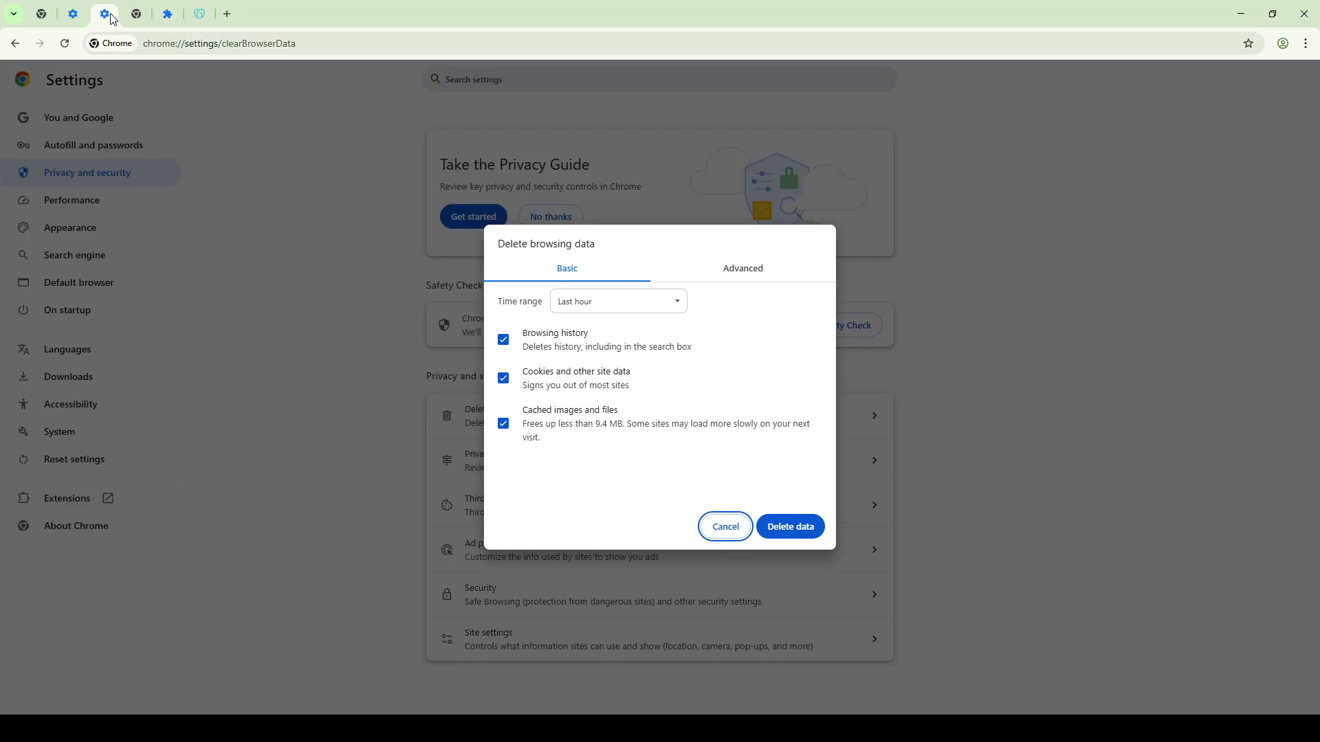
{"action": "mouse_move", "coordinate": [634, 424]}
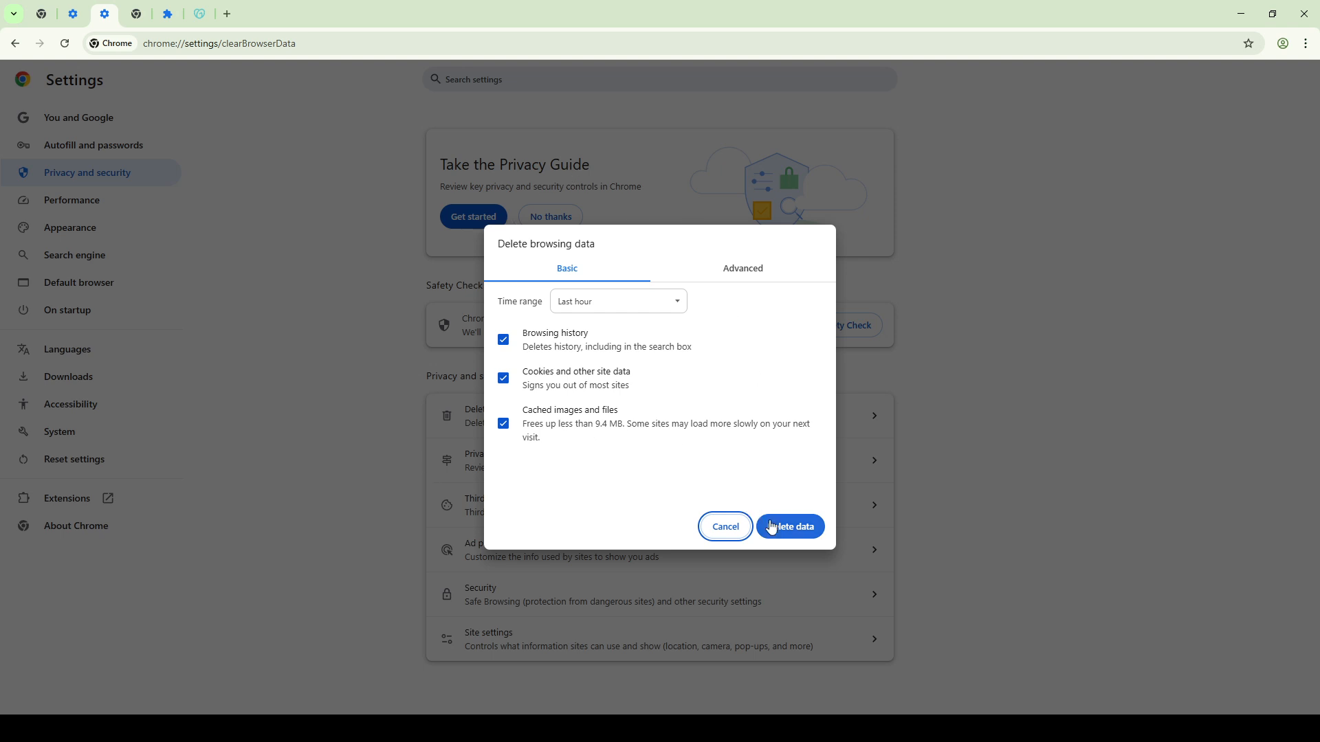
{"action": "left_click", "coordinate": [788, 526]}
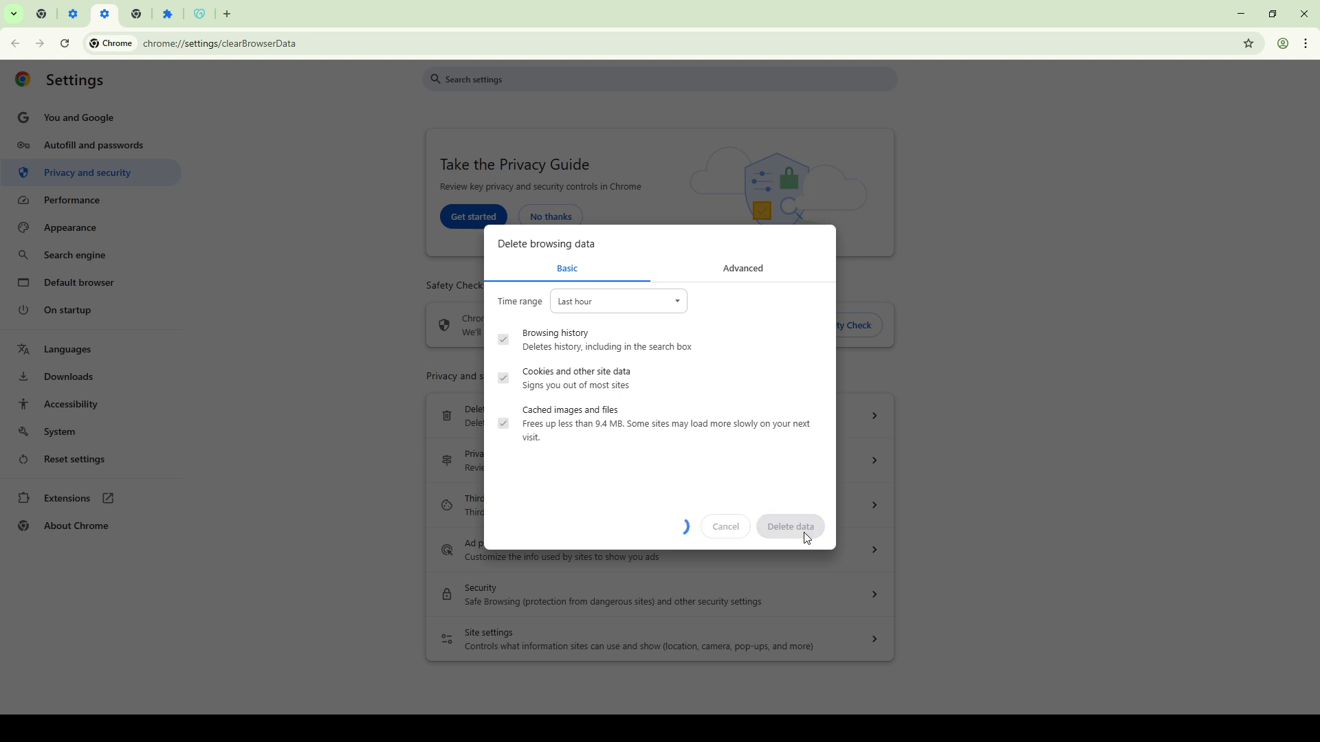
{"action": "left_click", "coordinate": [788, 526]}
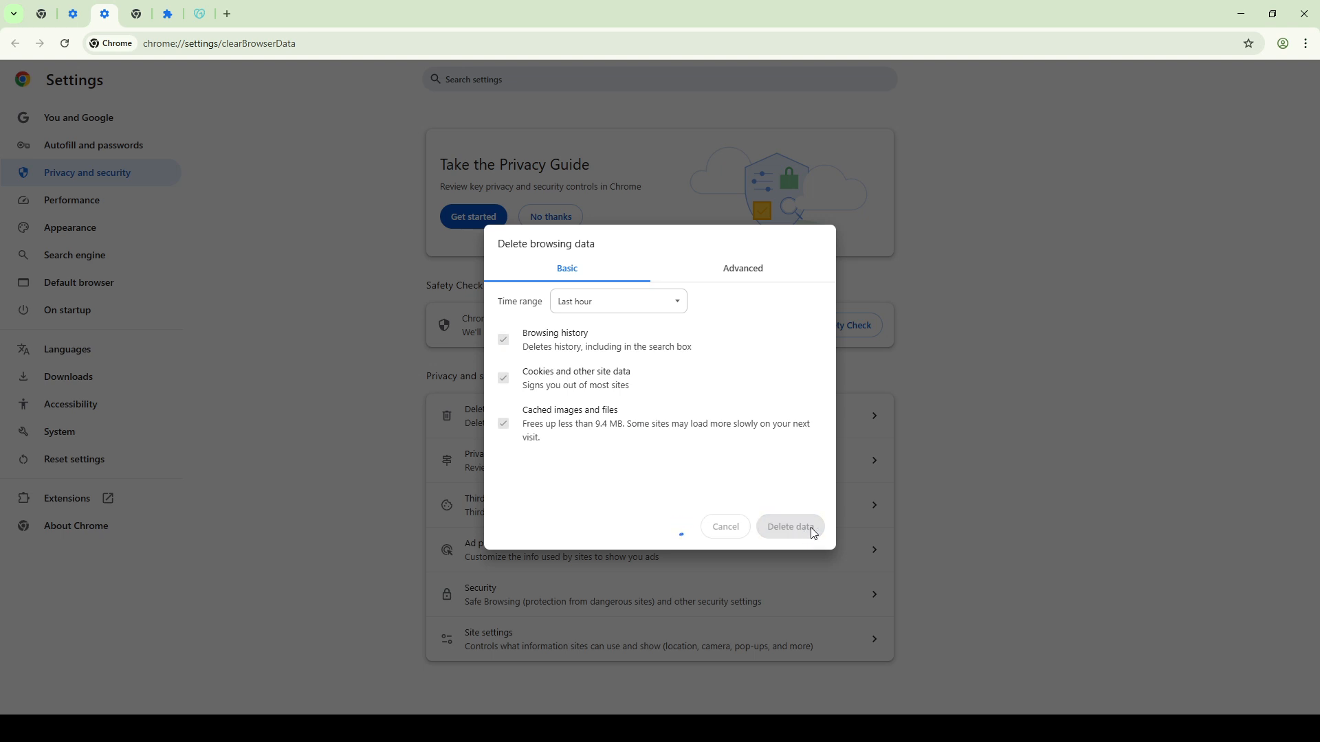
{"action": "left_click", "coordinate": [787, 526]}
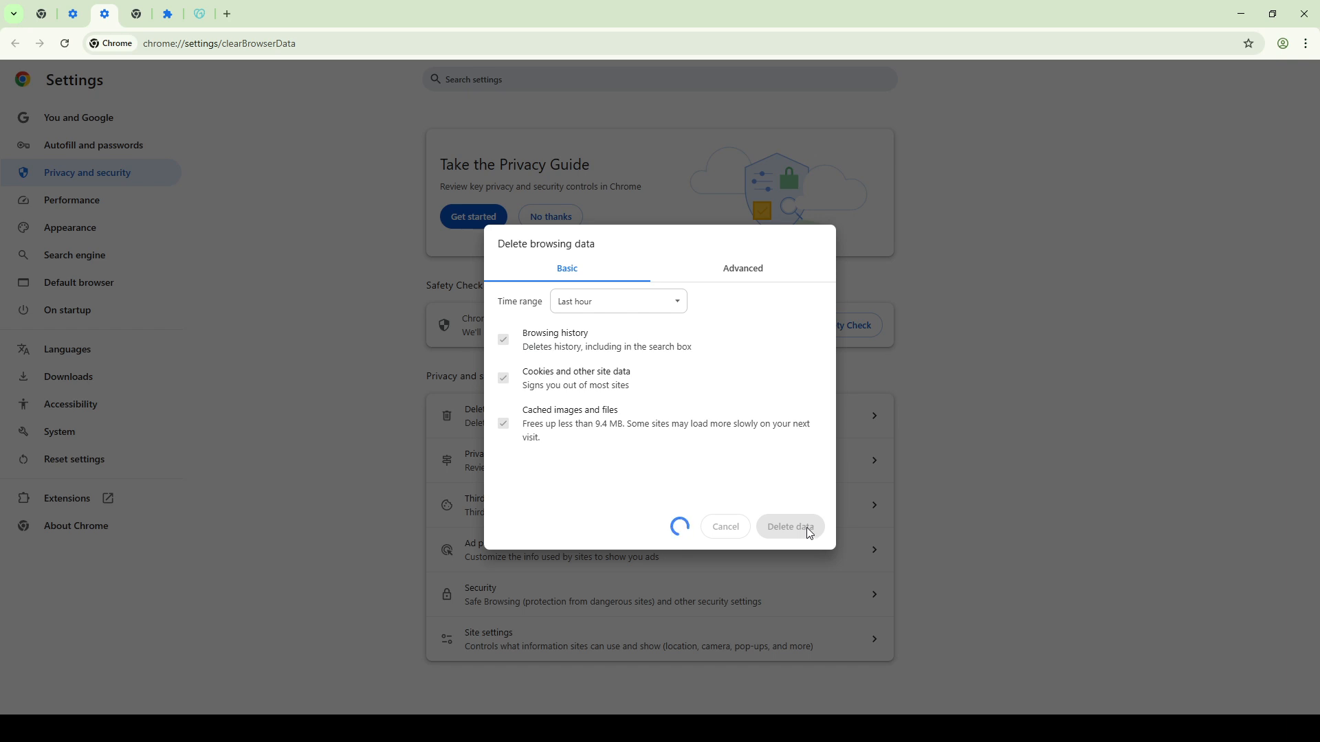
{"action": "left_click", "coordinate": [788, 526]}
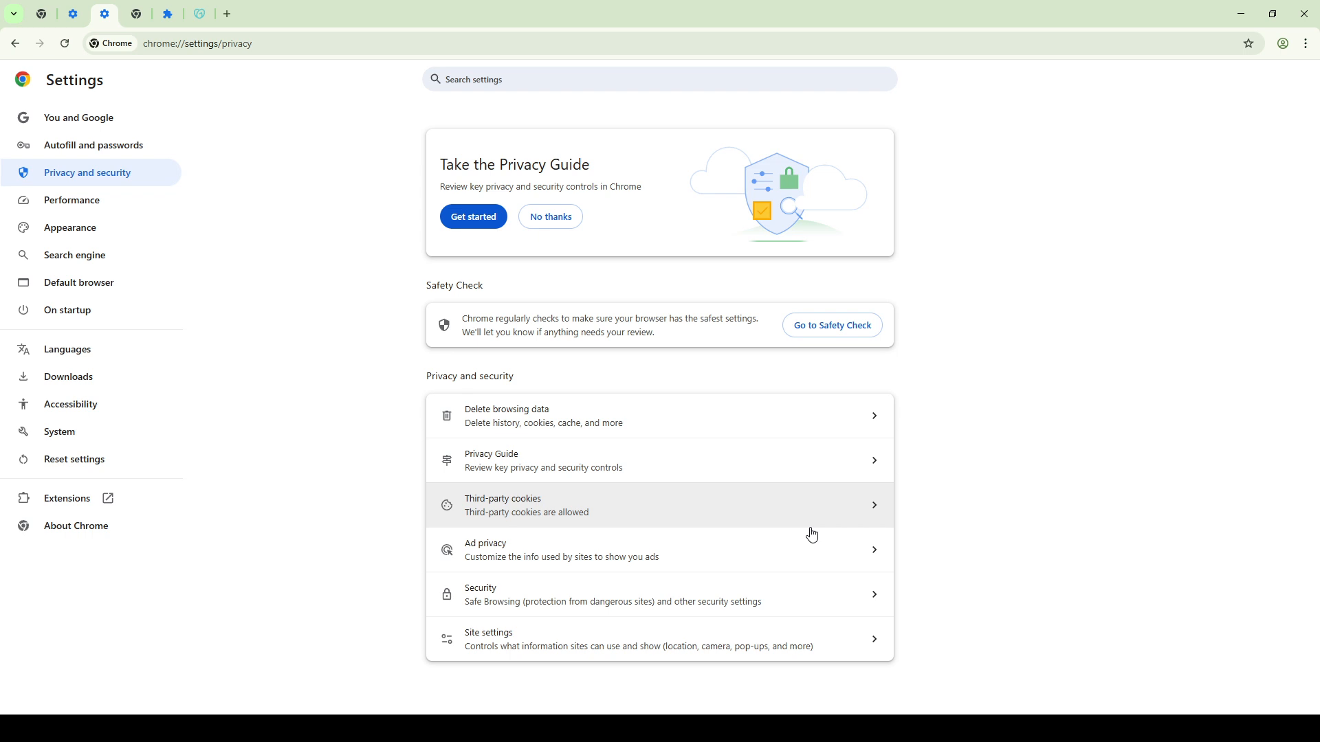
{"action": "mouse_move", "coordinate": [897, 510]}
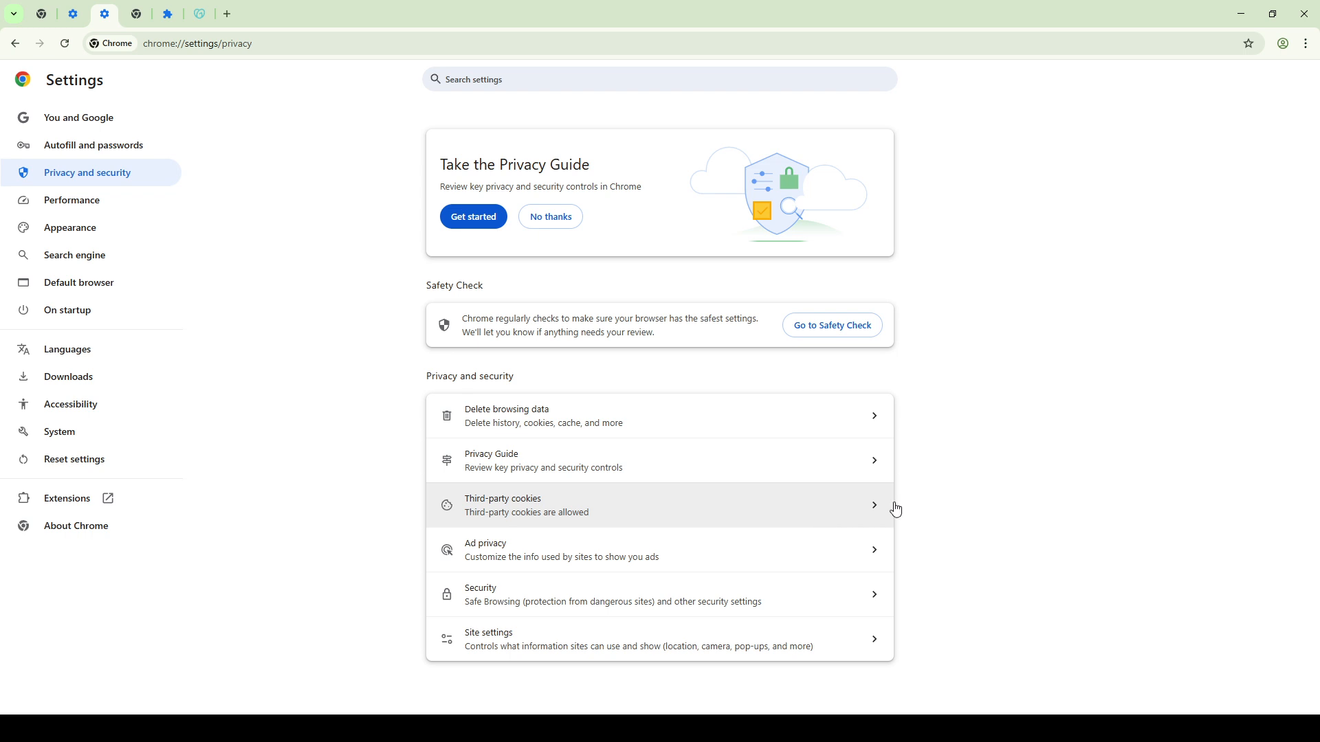
{"action": "mouse_move", "coordinate": [192, 65]}
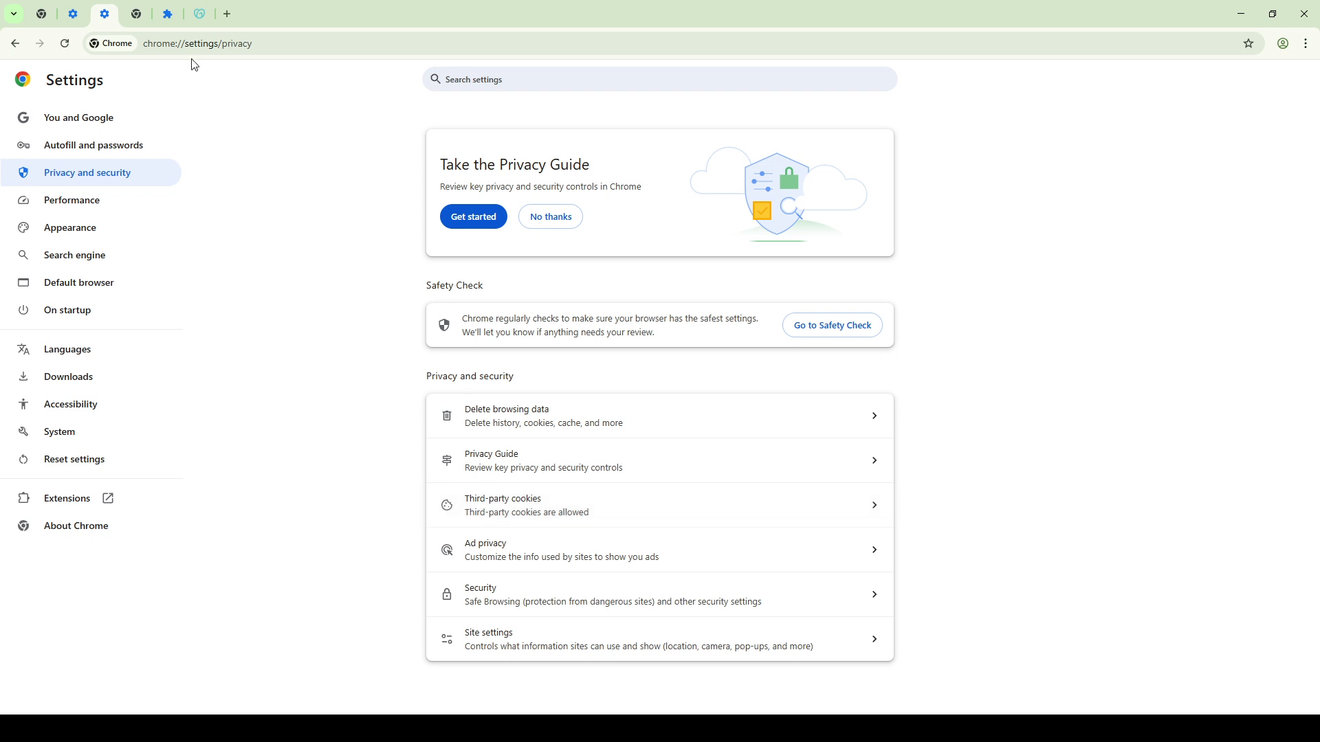
Switch to the GoDaddy tab showing the Contact Us page with Chat now and WhatsApp options
{"action": "left_click", "coordinate": [199, 14]}
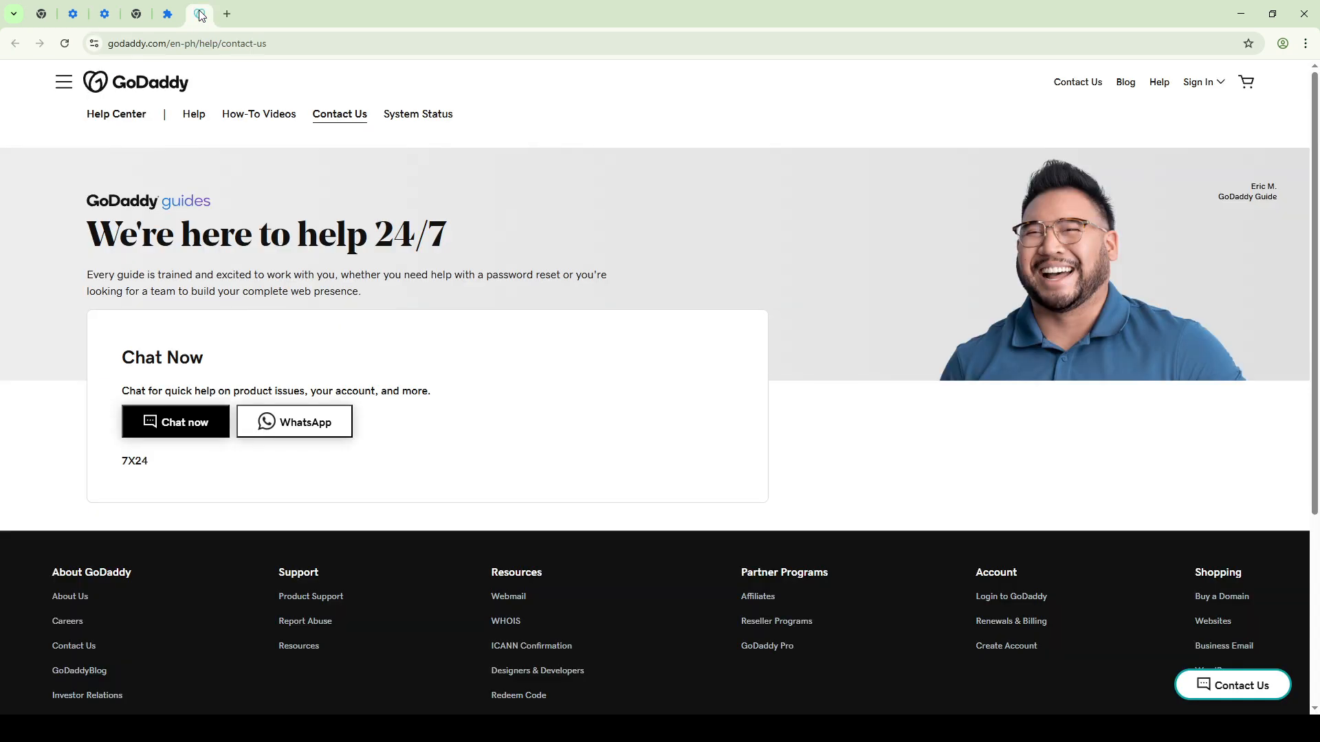
{"action": "mouse_move", "coordinate": [388, 413]}
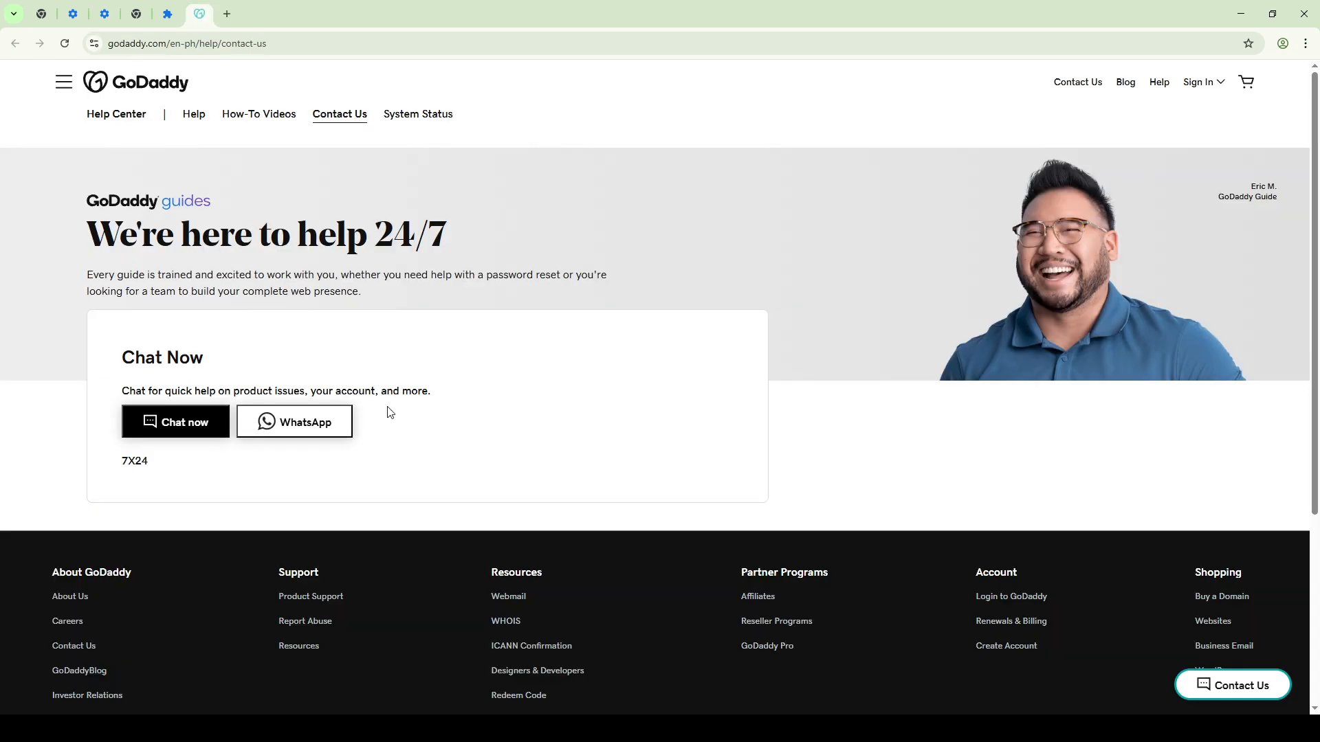
{"action": "mouse_move", "coordinate": [383, 383]}
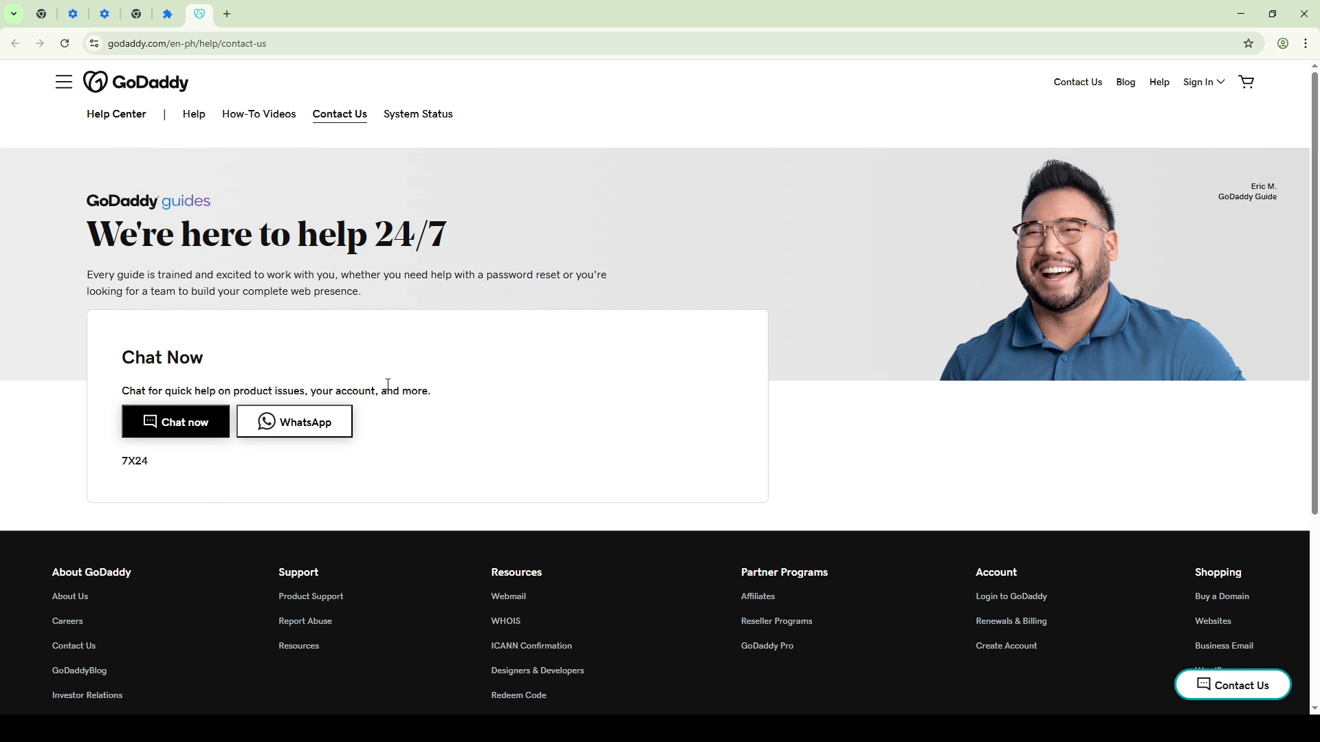
{"action": "mouse_move", "coordinate": [357, 376]}
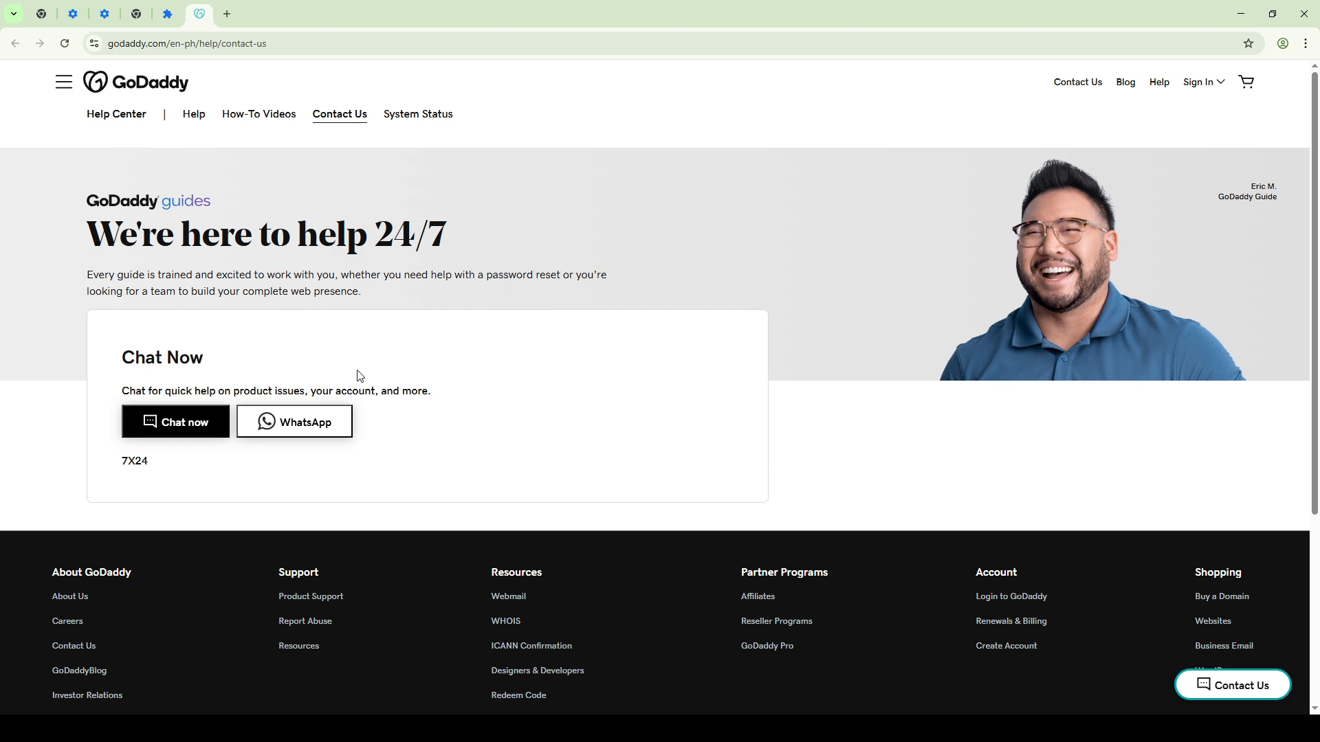